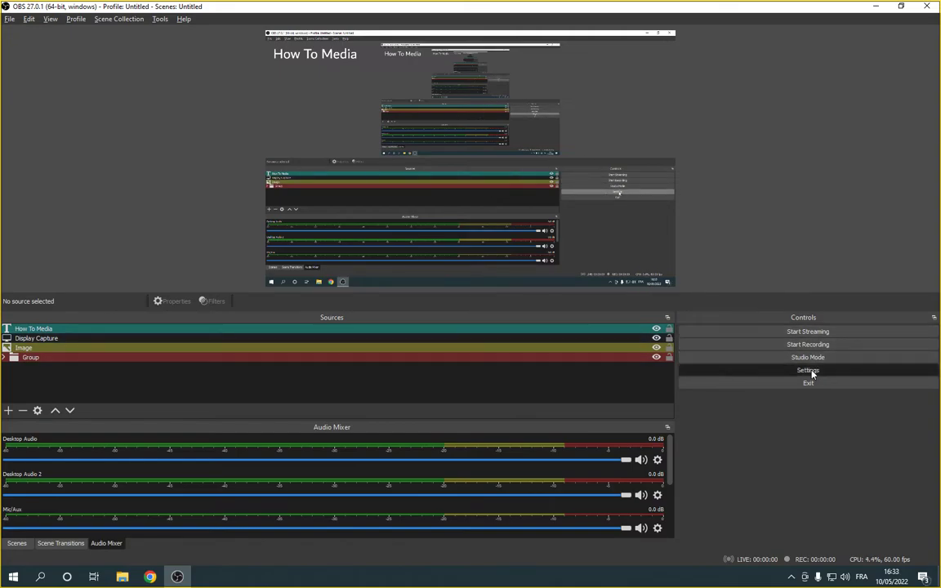
Bring up the Settings window from the Controls dock, landing on the General page
{"action": "left_click", "coordinate": [808, 370]}
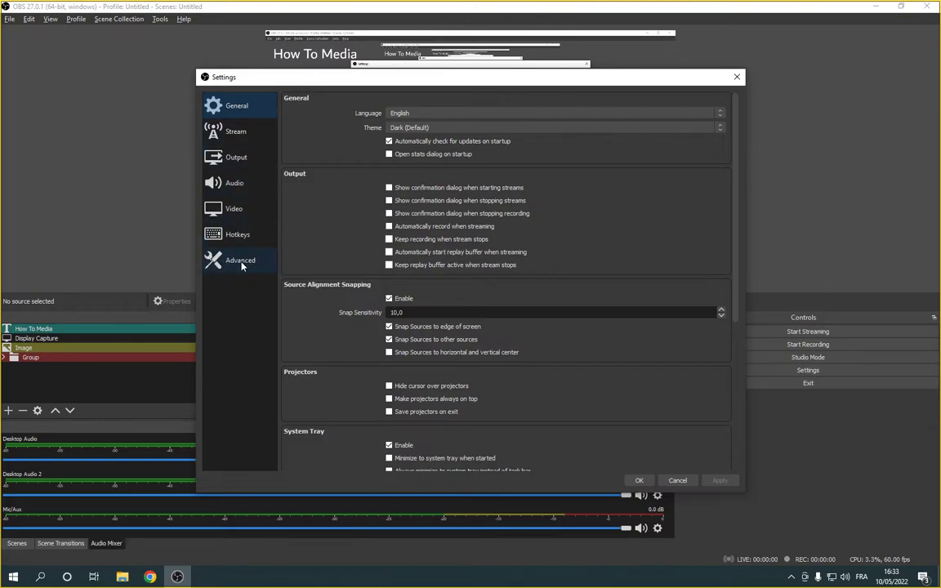
Show the Advanced settings page scrolled to the Automatically Reconnect section
{"action": "left_click", "coordinate": [241, 260]}
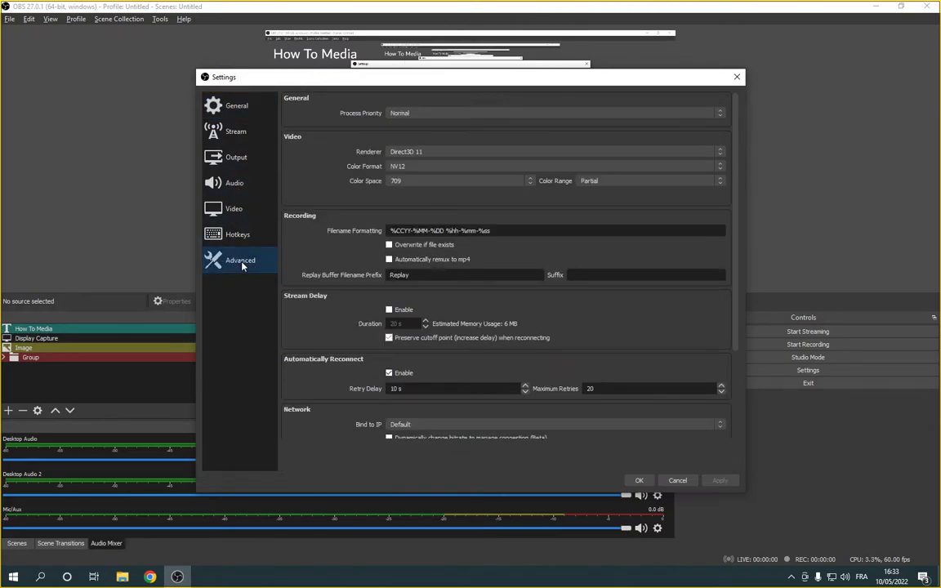
{"action": "scroll", "scroll_direction": "down", "scroll_amount": 3}
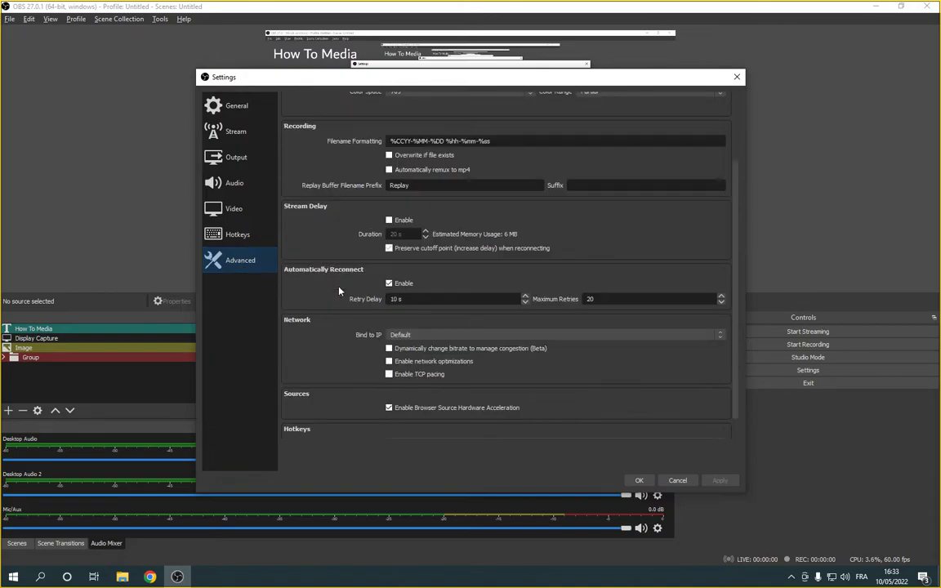
{"action": "mouse_move", "coordinate": [335, 275]}
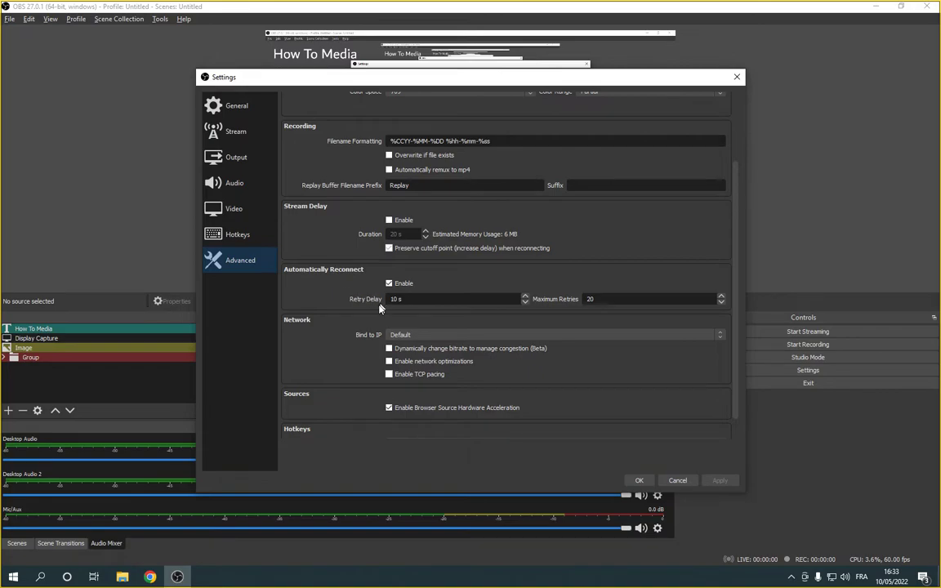
{"action": "mouse_move", "coordinate": [366, 307]}
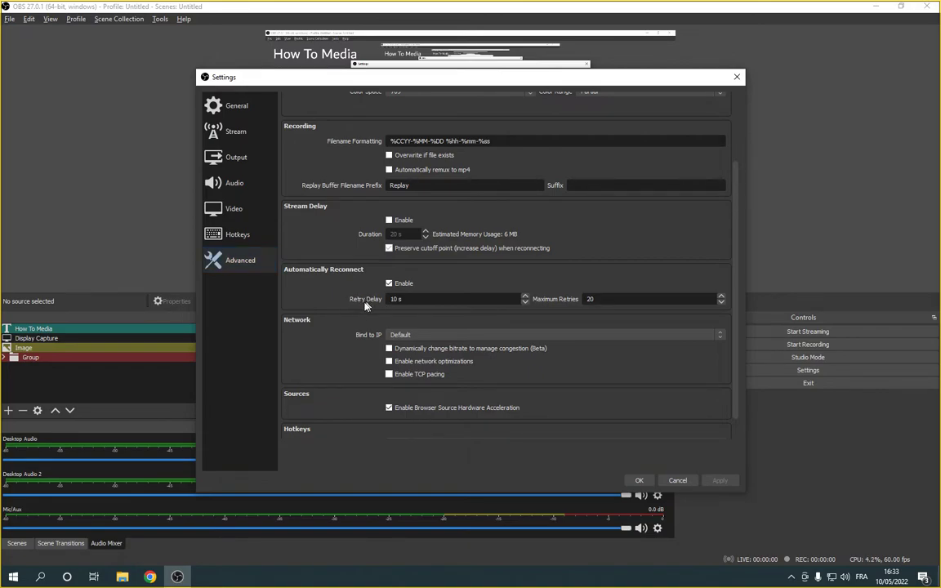
{"action": "mouse_move", "coordinate": [513, 314]}
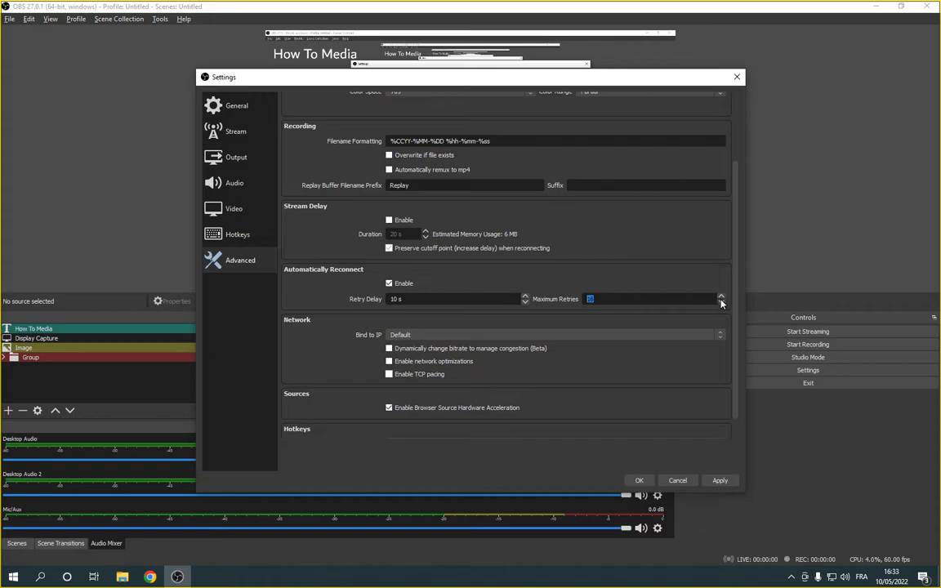
Toggle Automatically Reconnect off and on again, leaving it enabled at 10 s delay and 20 retries
{"action": "left_click", "coordinate": [722, 296]}
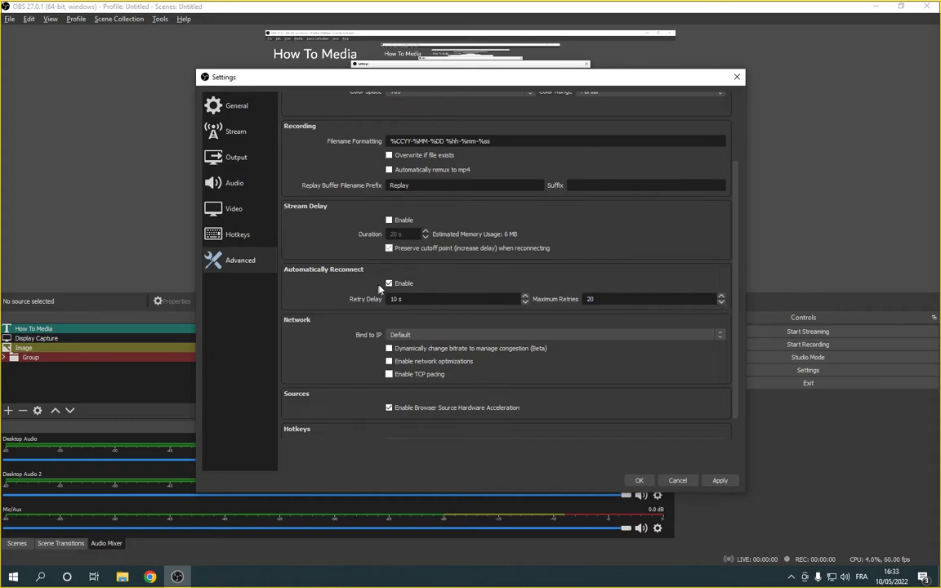
{"action": "left_click", "coordinate": [389, 284]}
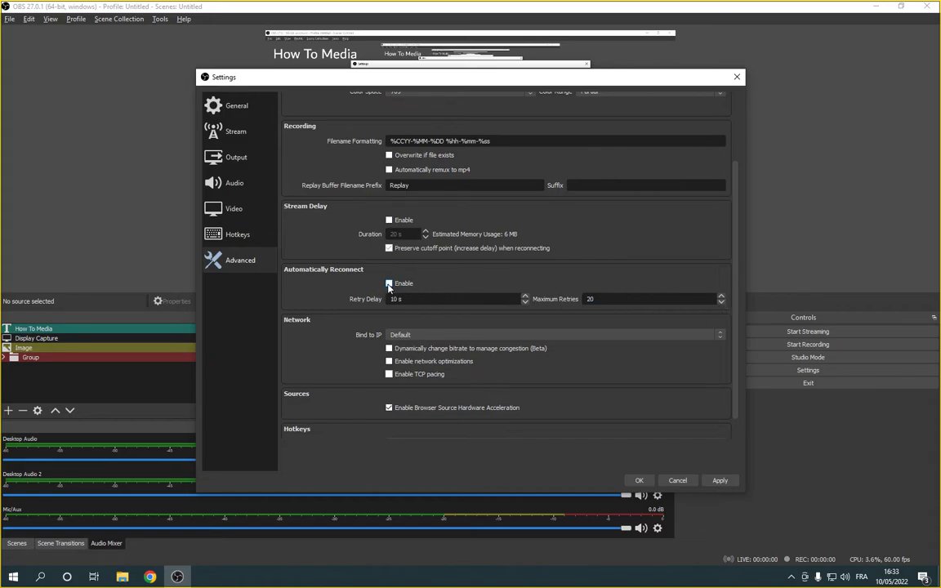
{"action": "left_click", "coordinate": [389, 284]}
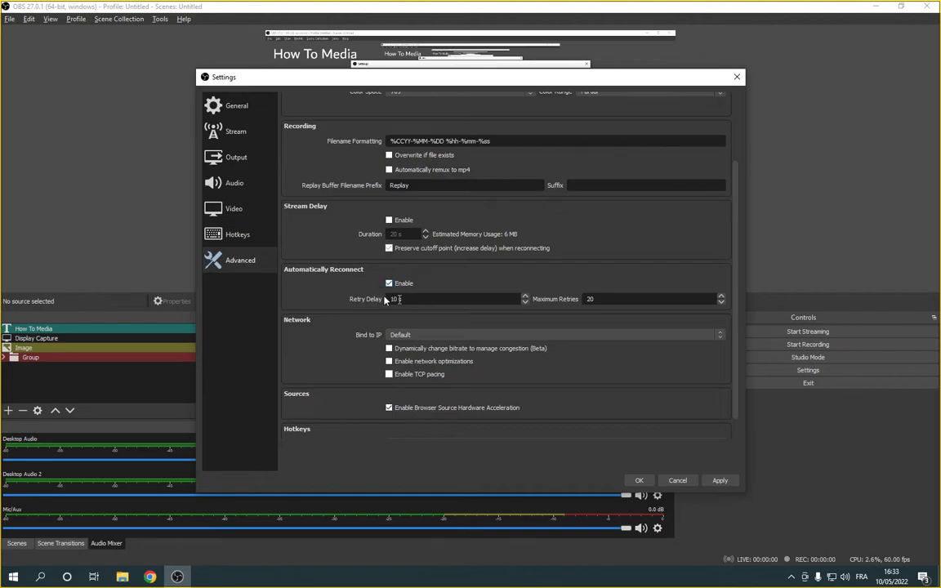